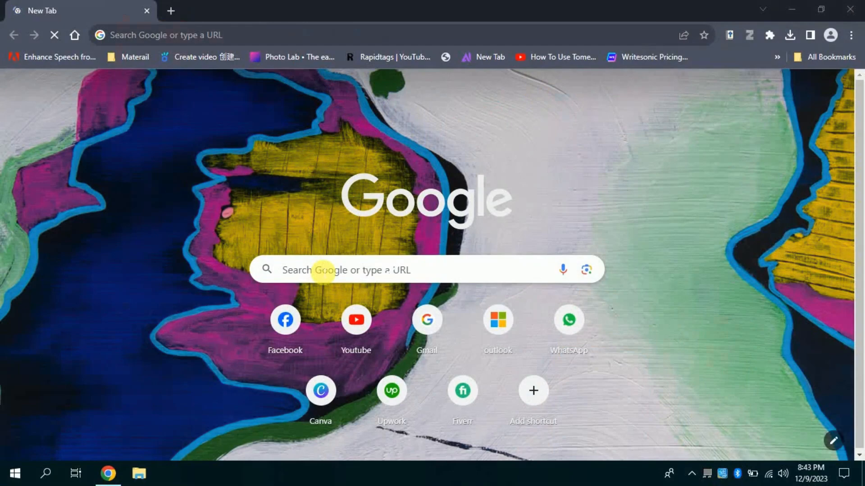
Search Google for 'google bard' and open the Bard chat site result.
type("google bard")
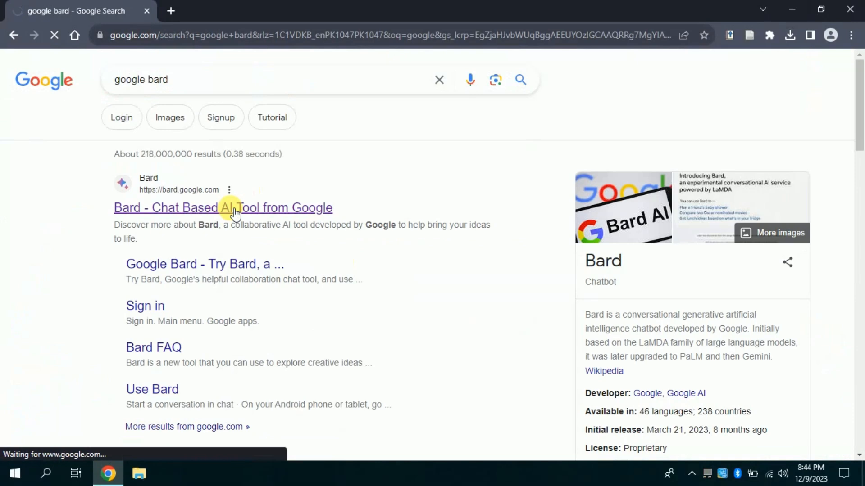
left_click(223, 207)
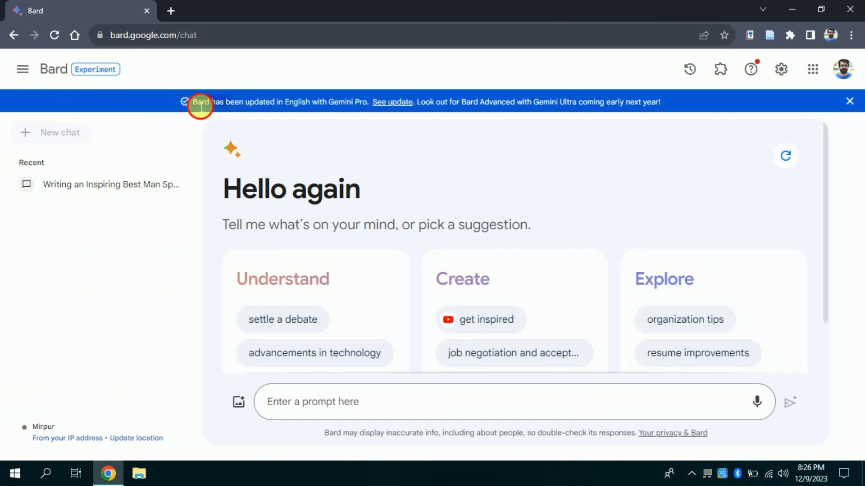
mouse_move(316, 109)
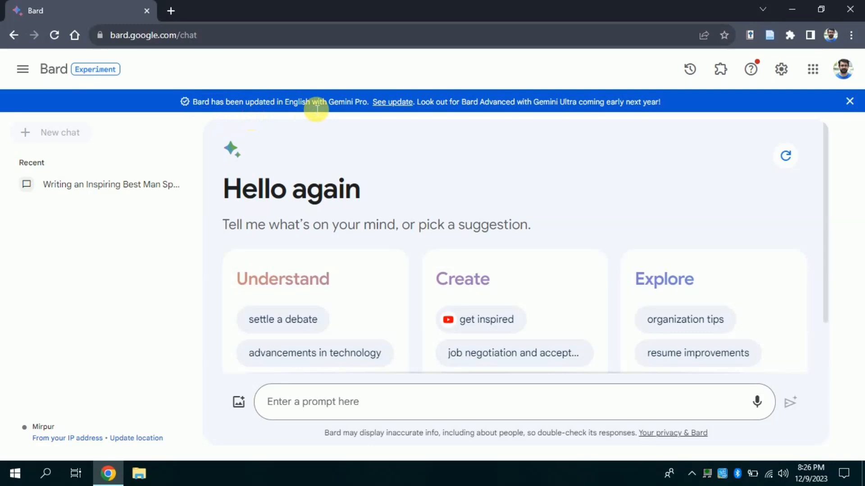
mouse_move(337, 110)
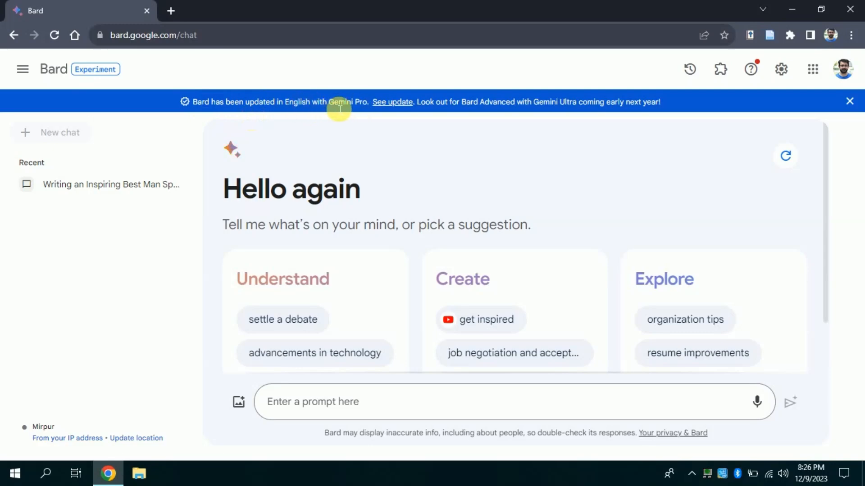
mouse_move(536, 106)
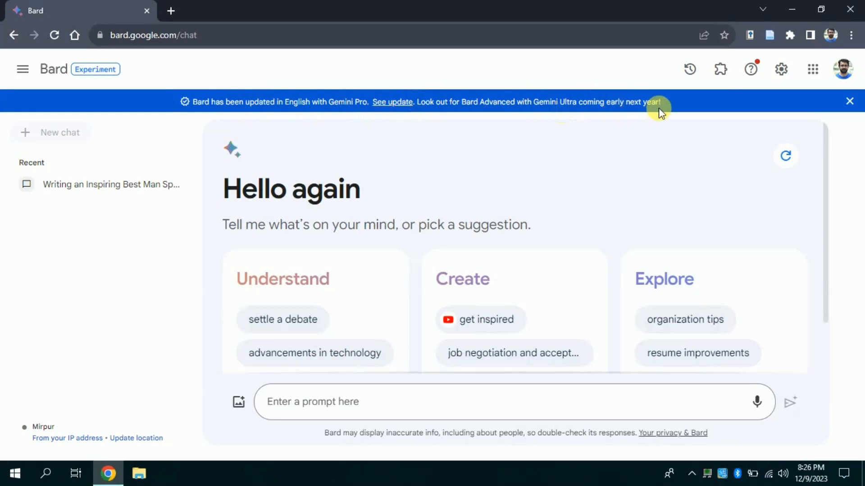
Open the Gemini Pro update announcement via the banner's 'See update' link.
left_click(392, 103)
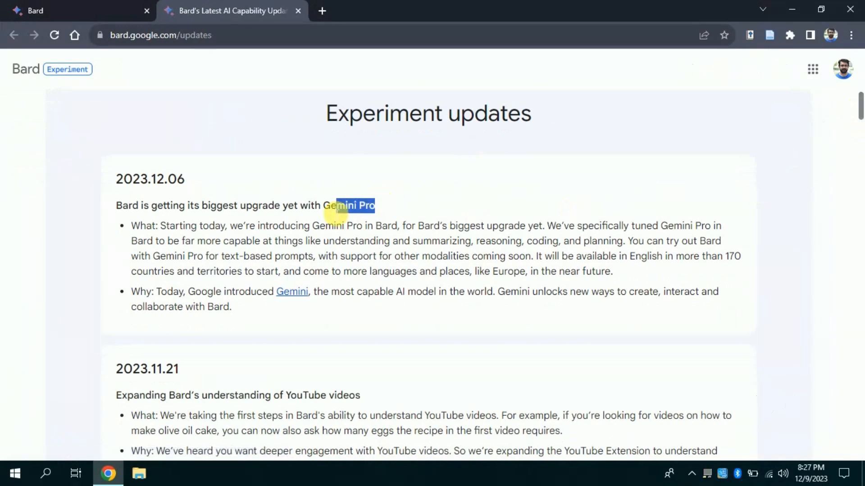
left_click_drag(335, 205, 240, 205)
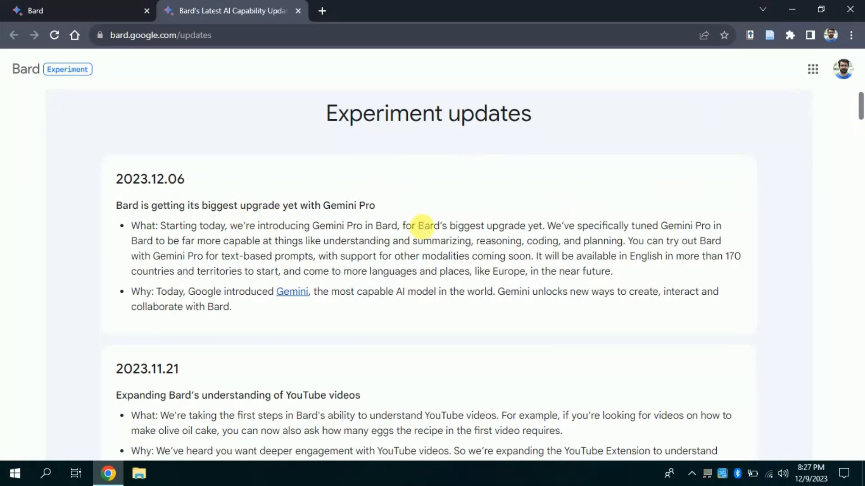
mouse_move(394, 252)
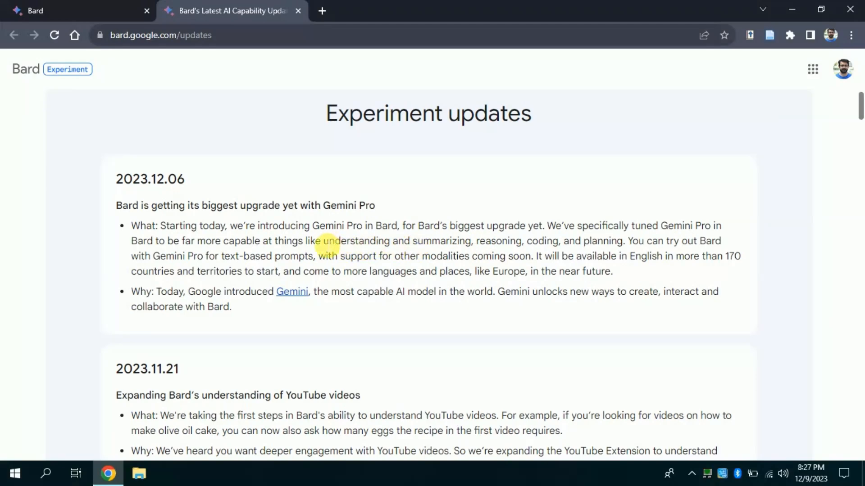
left_click_drag(321, 241, 469, 241)
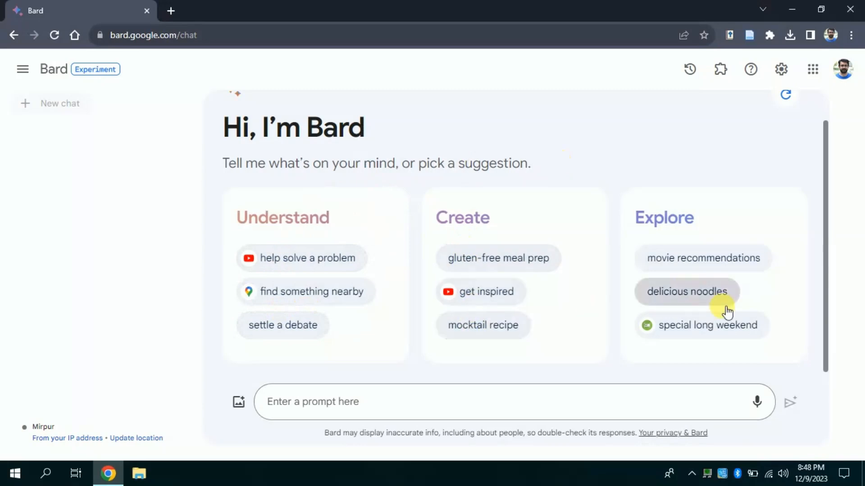
mouse_move(522, 342)
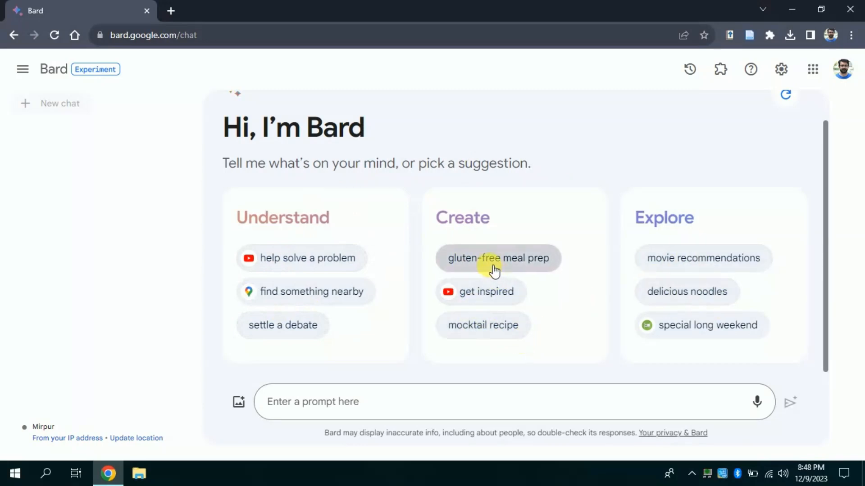
mouse_move(502, 289)
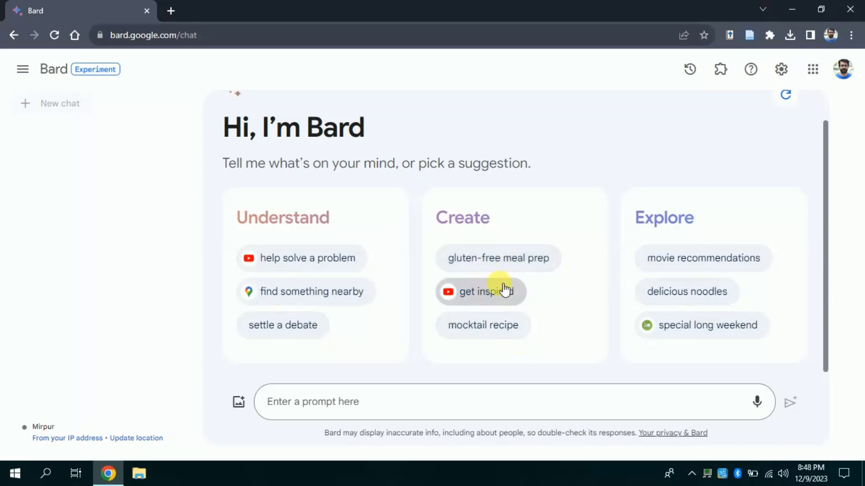
mouse_move(503, 328)
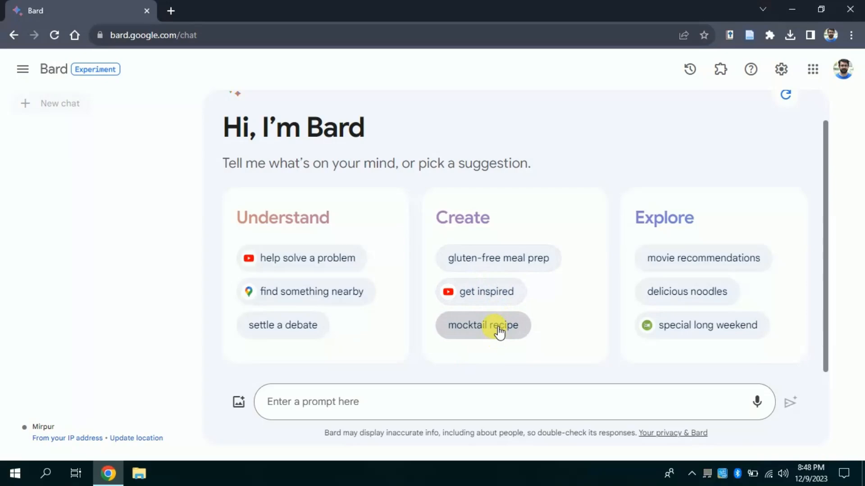
left_click(483, 326)
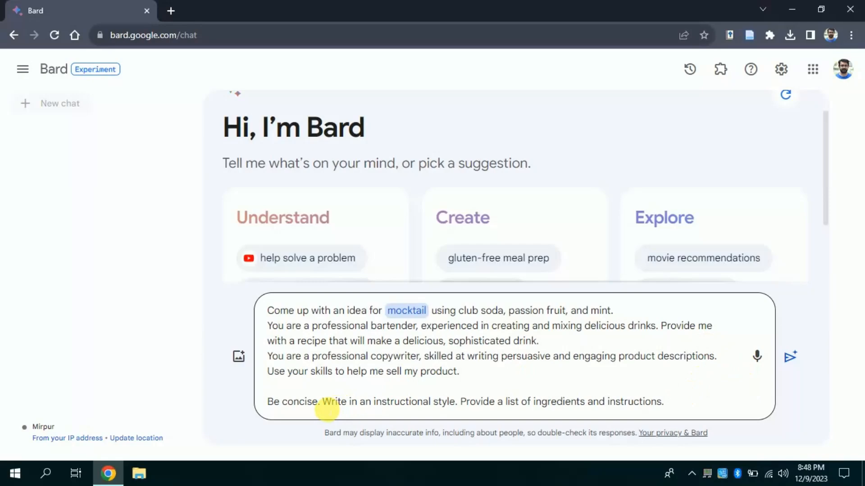
left_click_drag(323, 401, 454, 401)
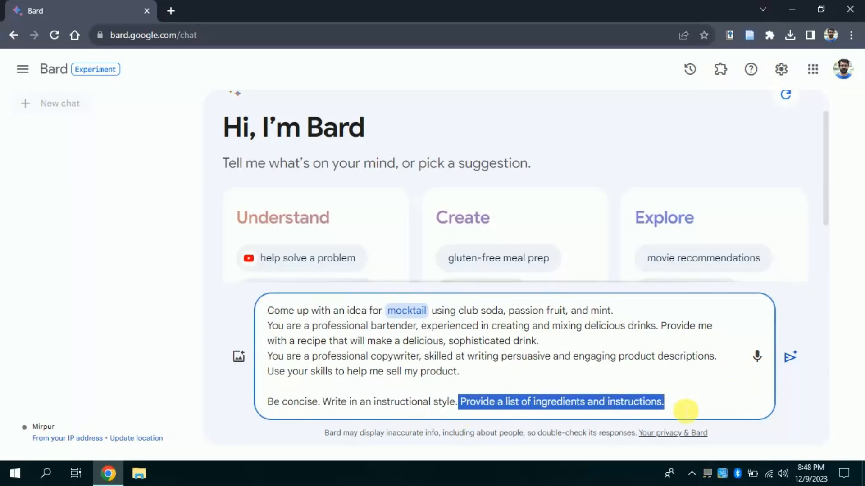
left_click(664, 401)
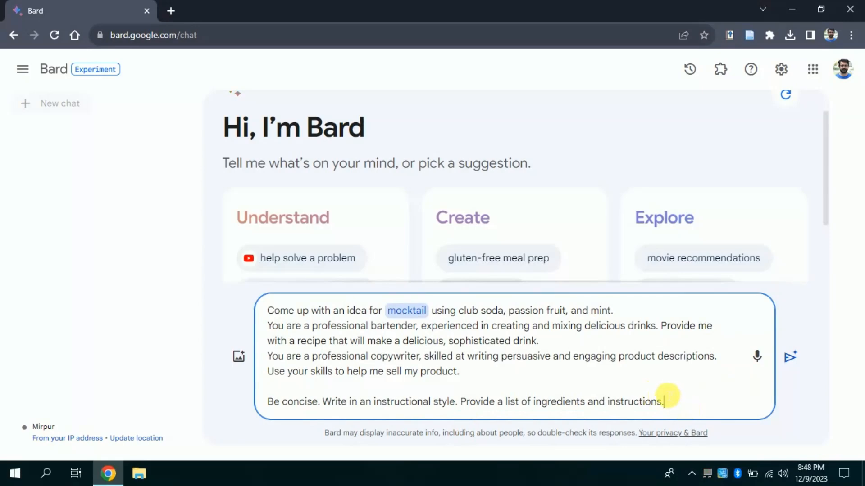
mouse_move(758, 357)
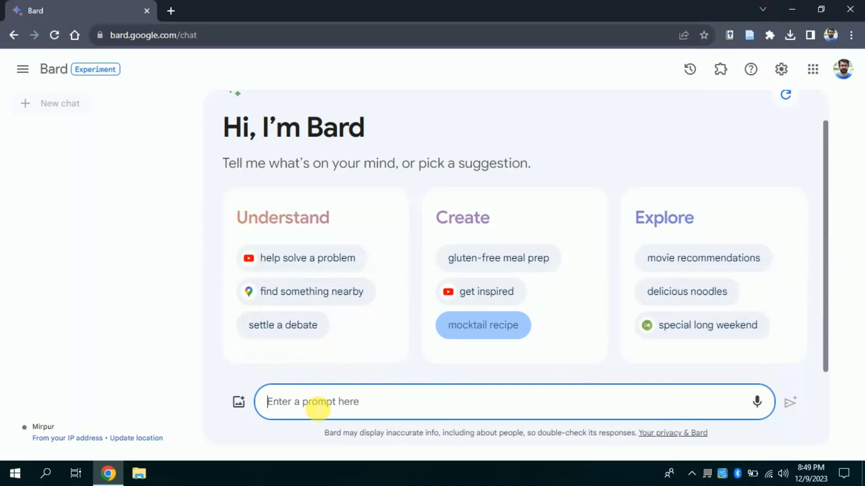
Send a literature review request with citations and strong arguments supporting technology in science.
type("Wriye")
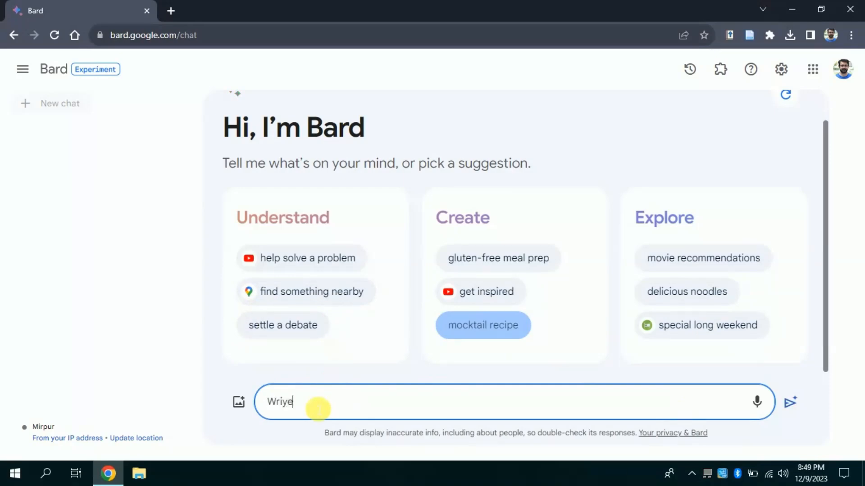
type("Write a literature review around, “Technology and Science”")
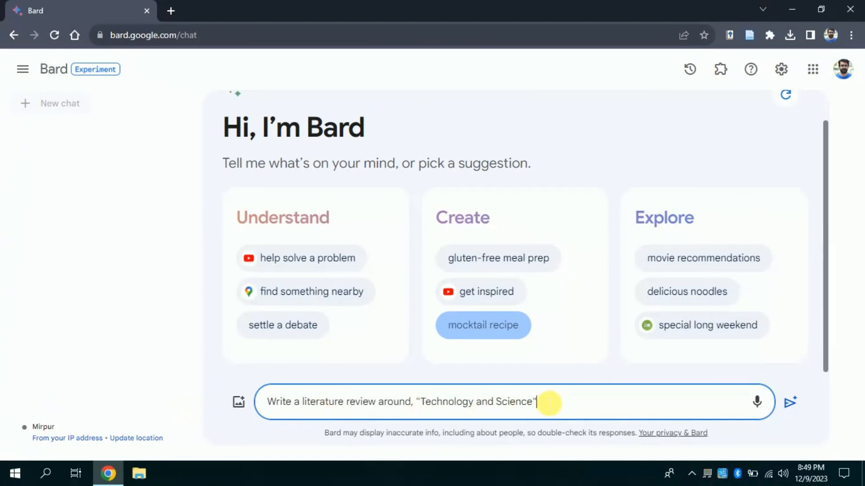
type(". Add proper citation and refern")
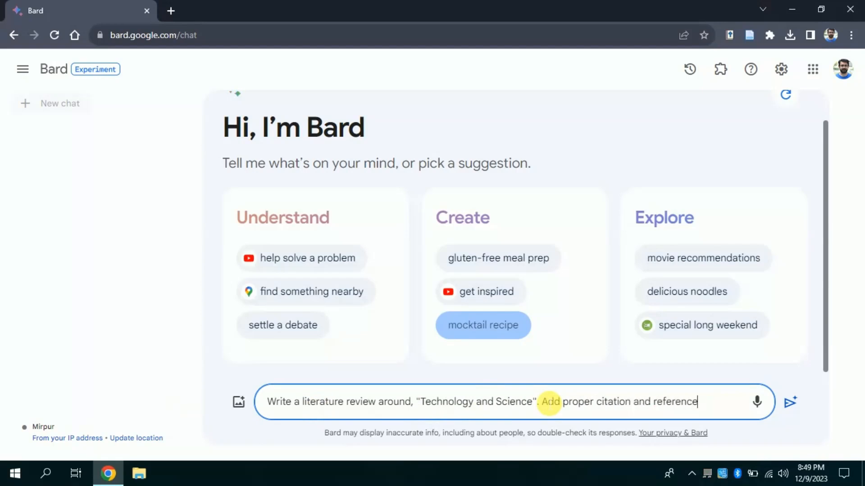
type(". Besides, make stro")
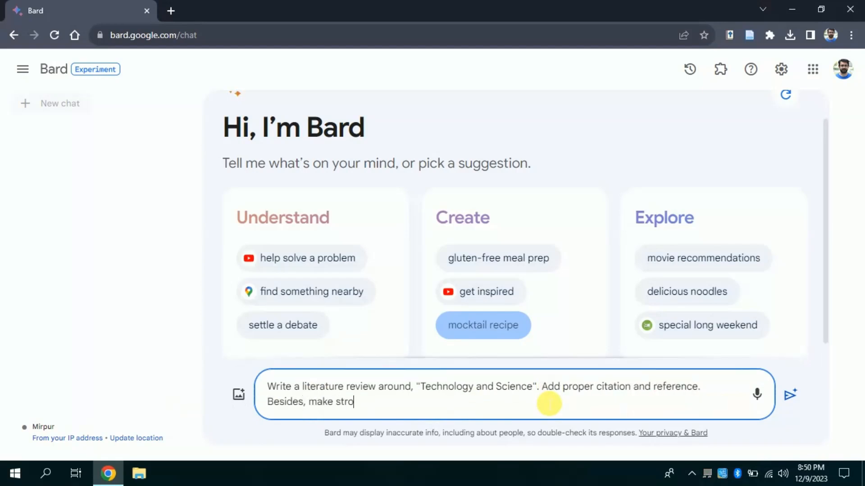
type("ng argument to strengthen our points")
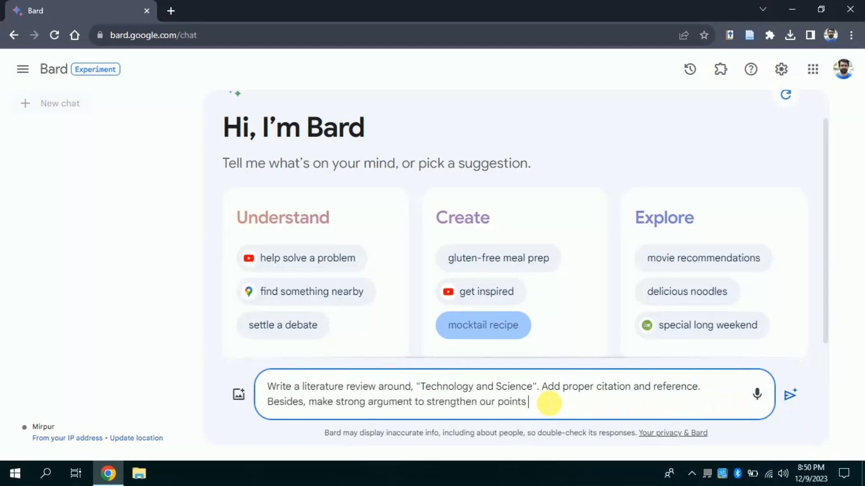
type("to support technology is essential for science")
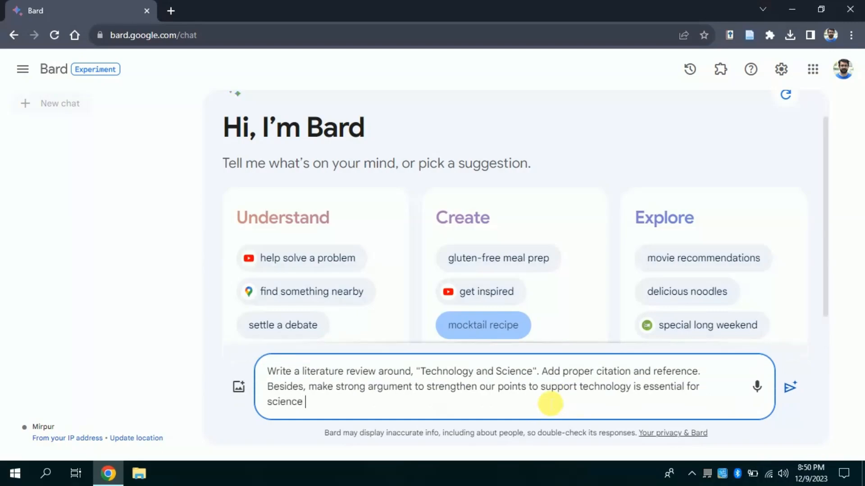
left_click(790, 387)
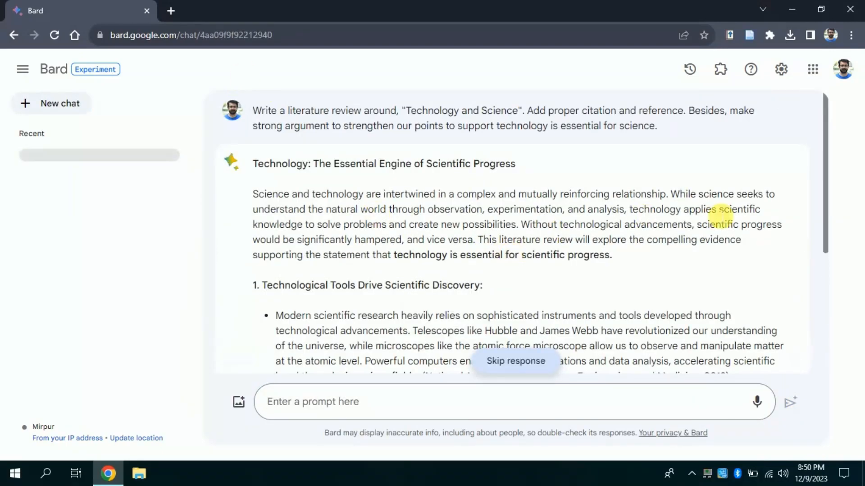
Scroll through the finished literature review and have it read aloud.
scroll("down", 3)
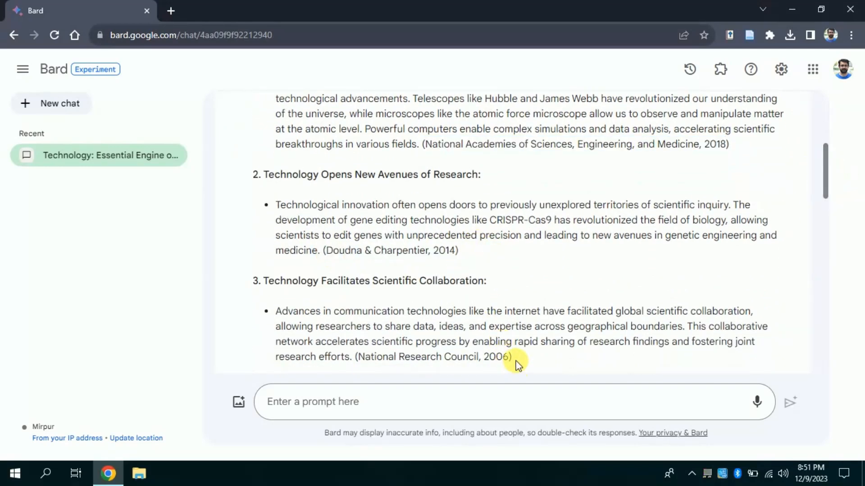
scroll("down", 3)
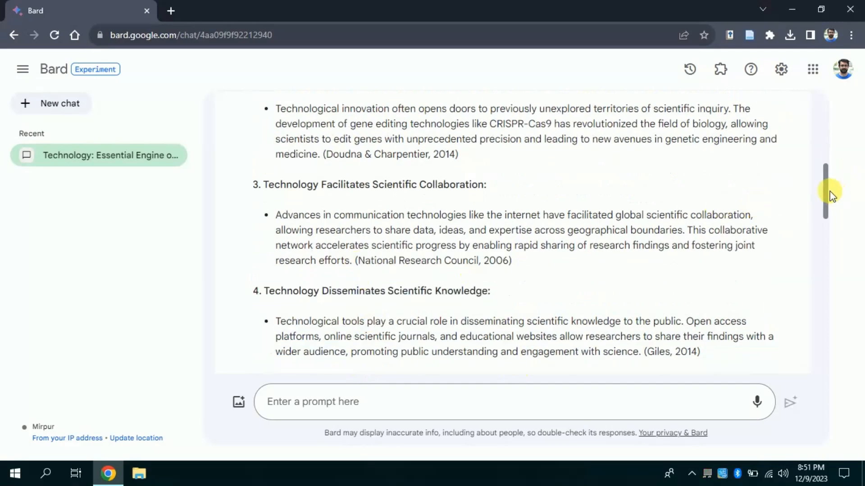
scroll("down", 3)
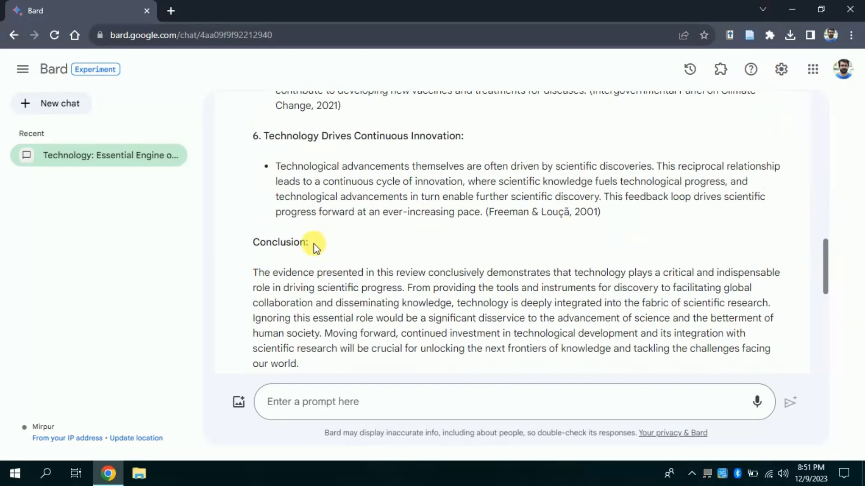
mouse_move(831, 268)
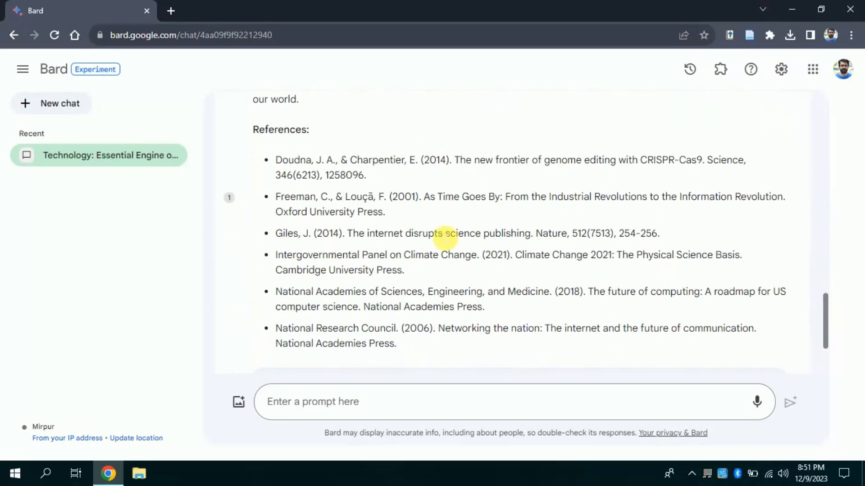
scroll("down", 3)
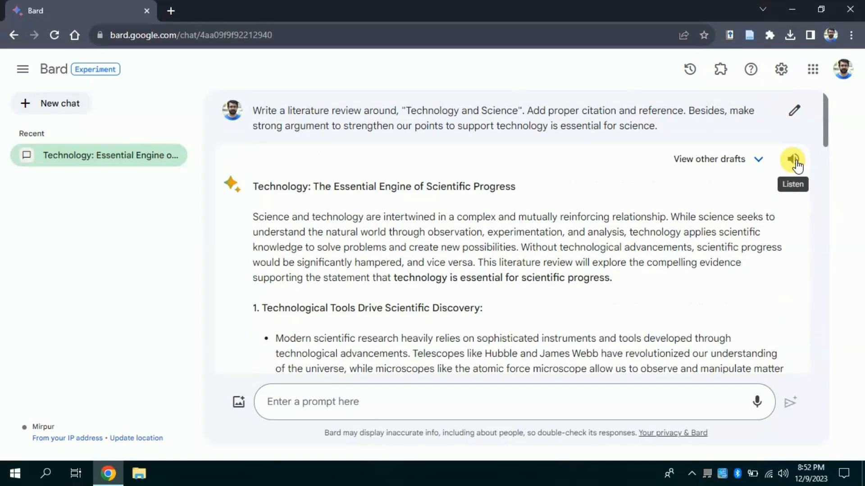
left_click(793, 160)
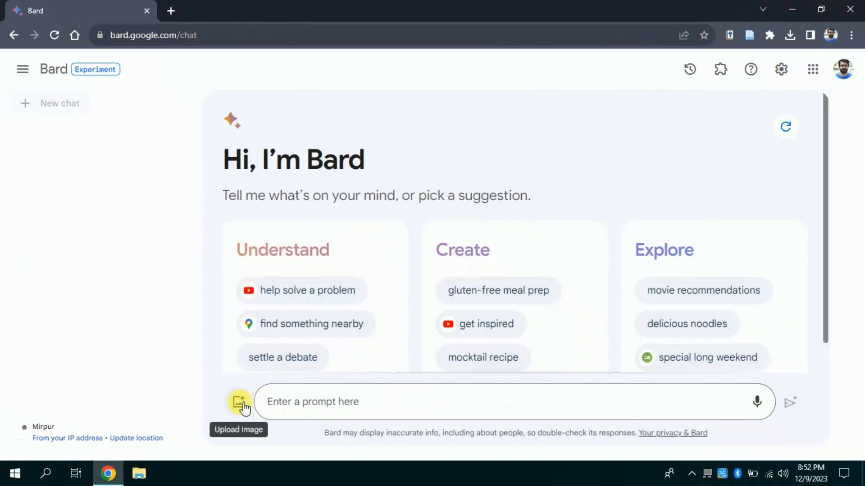
Attach the graph image 234 from the Desktop to the prompt.
left_click(239, 402)
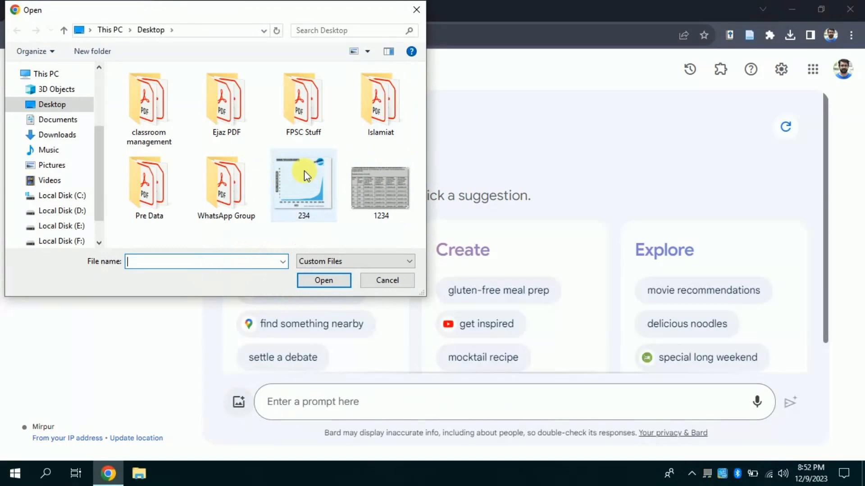
right_click(304, 175)
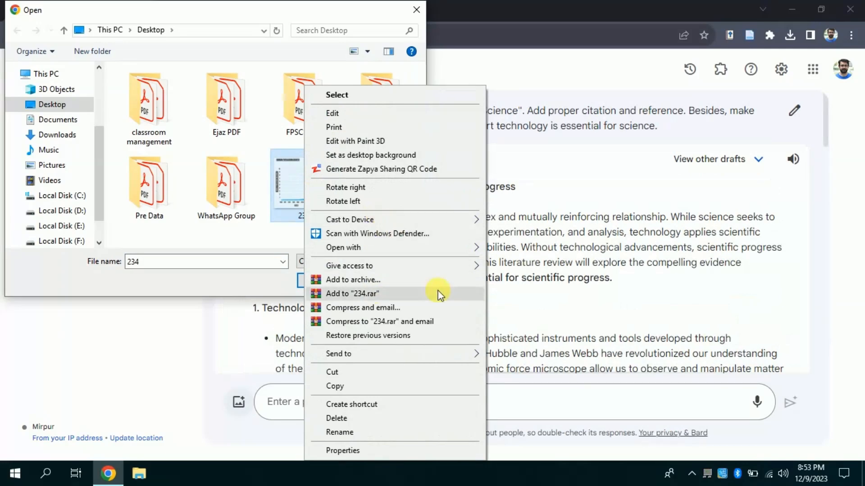
left_click(342, 248)
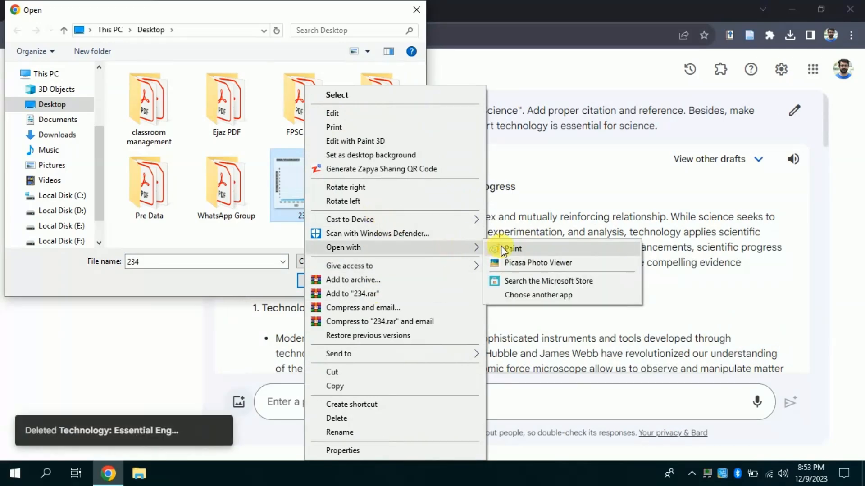
left_click(538, 263)
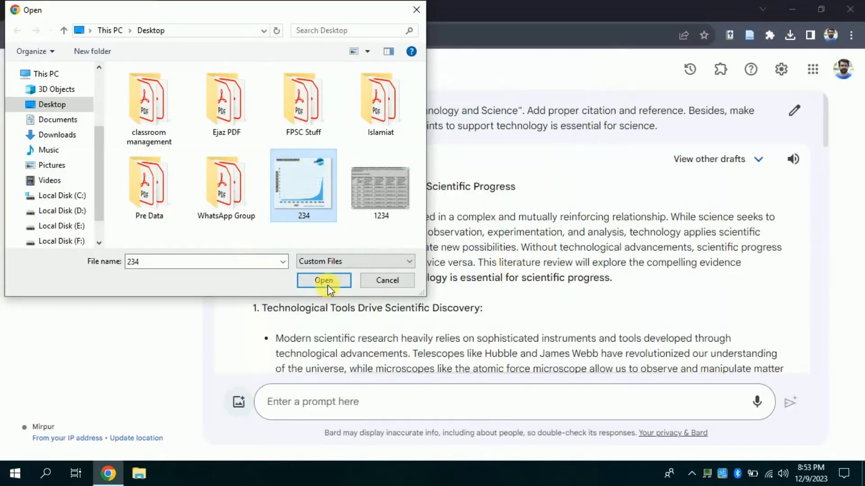
left_click(324, 281)
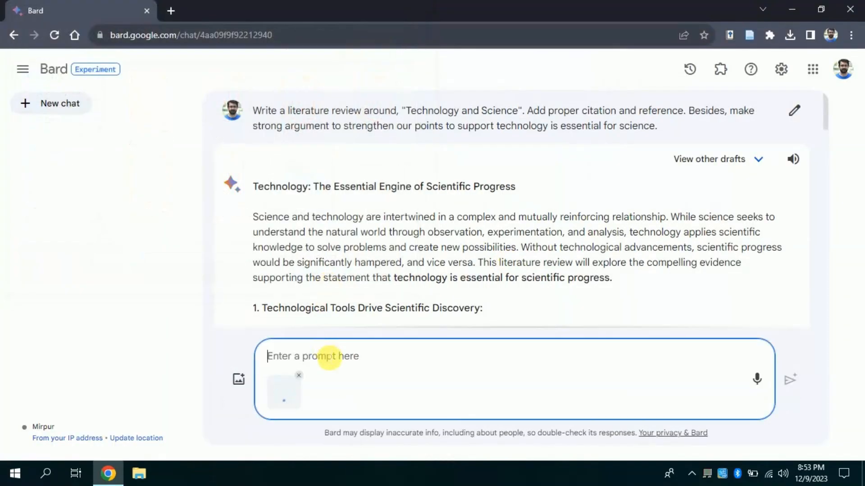
Ask Bard 'please explain this graph' and send it.
type("please")
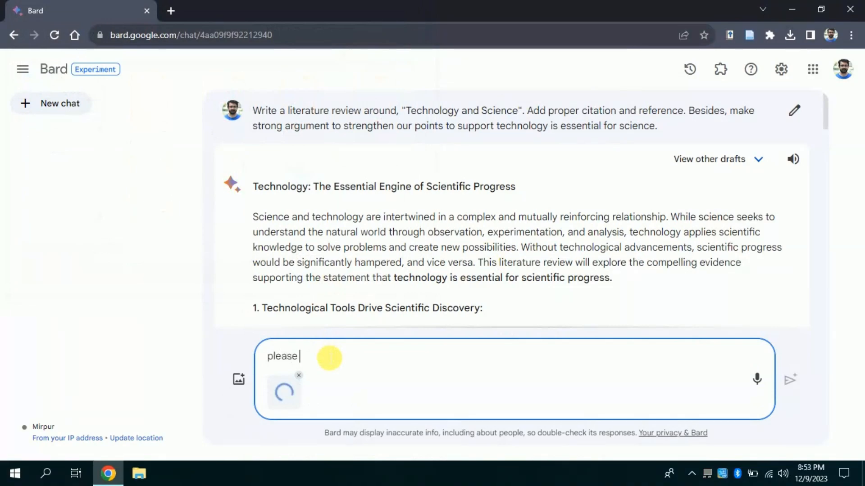
type("explian")
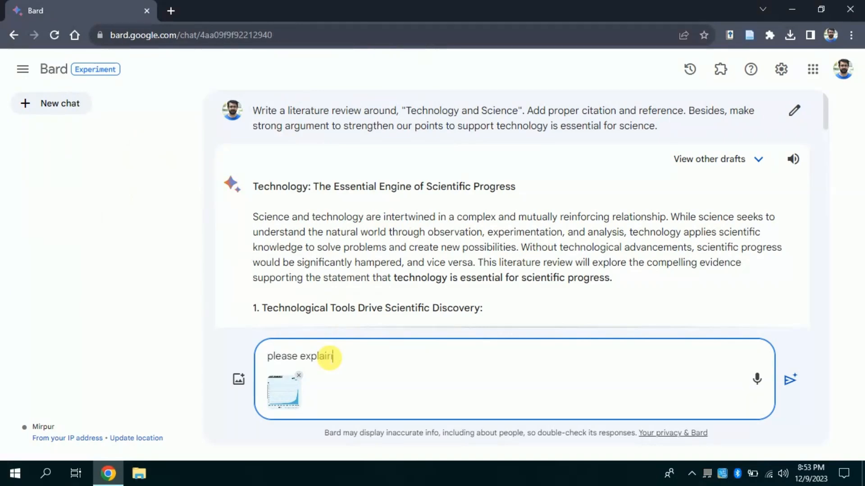
type("this gr")
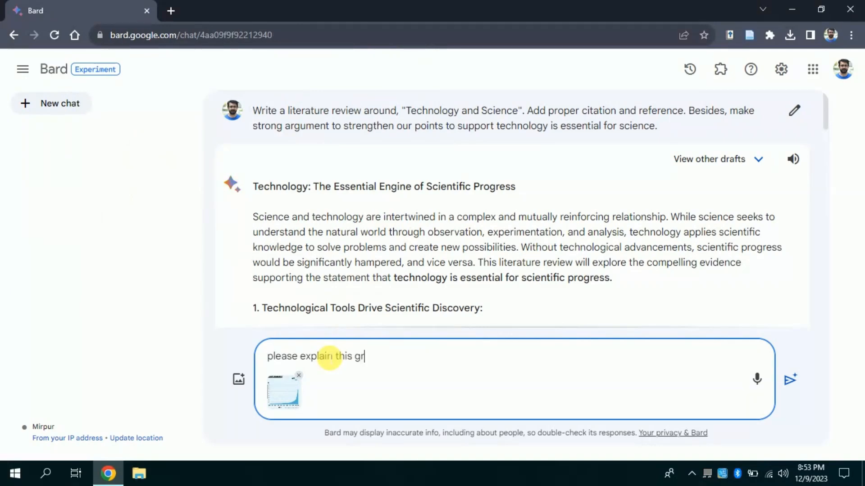
type("ap")
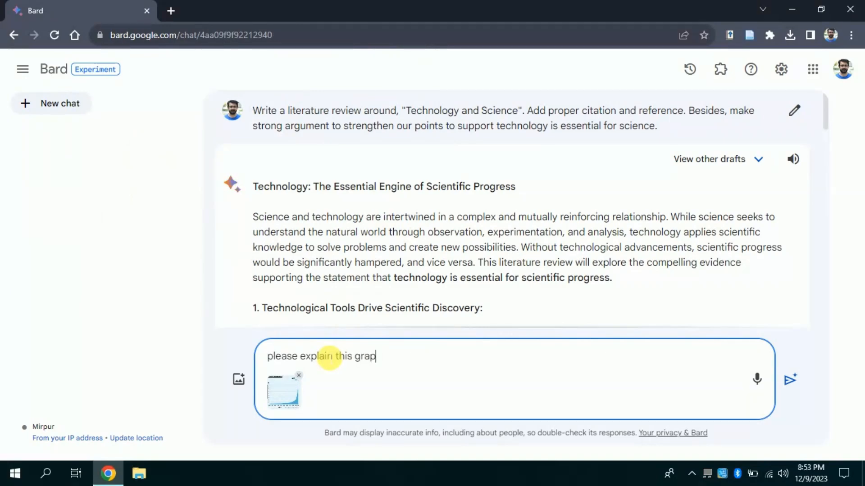
type("h")
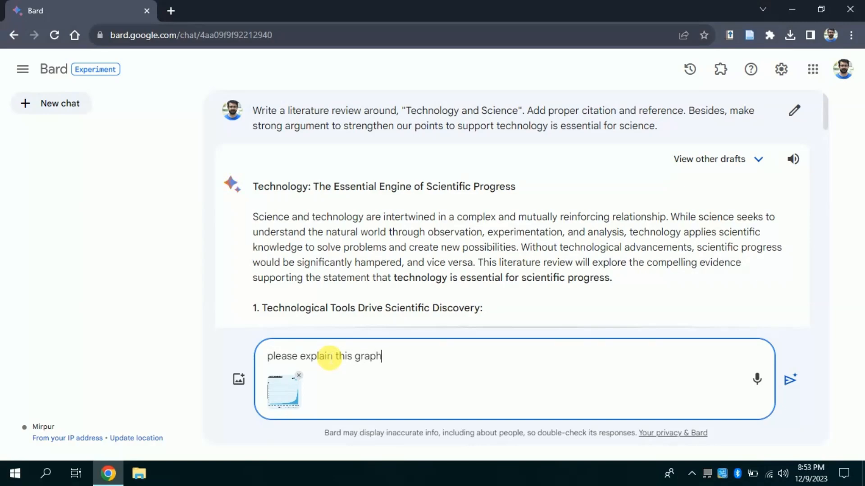
left_click(790, 380)
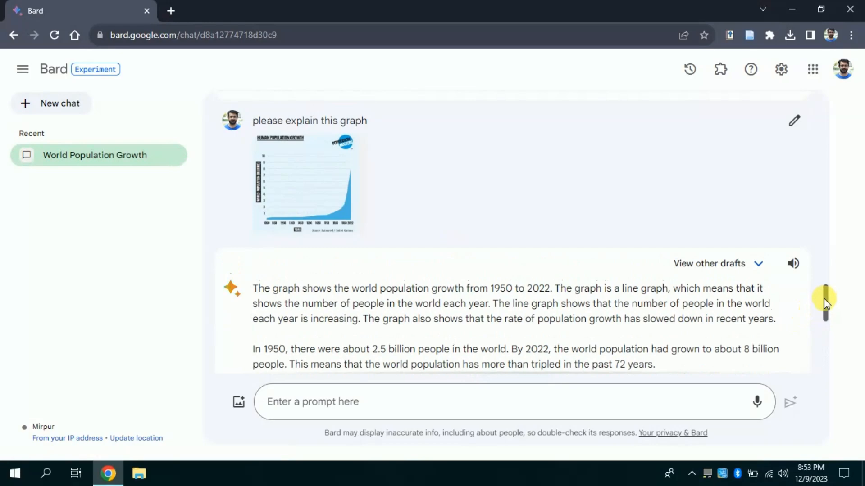
scroll("down", 3)
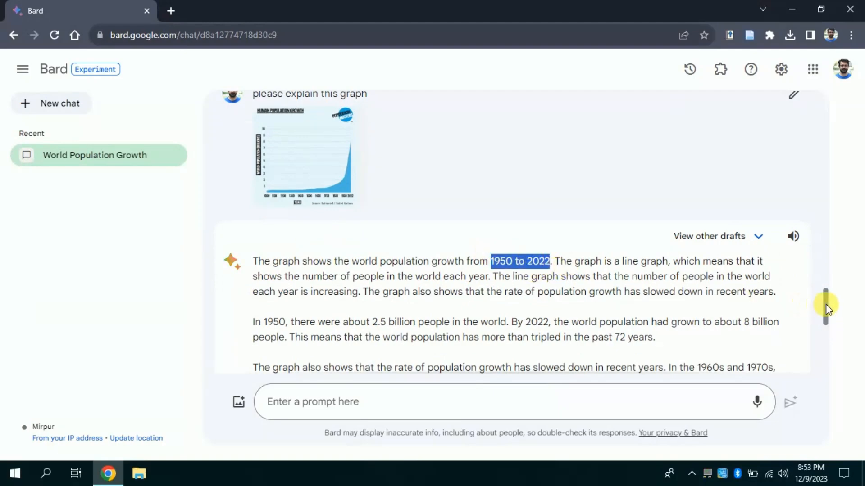
scroll("down", 3)
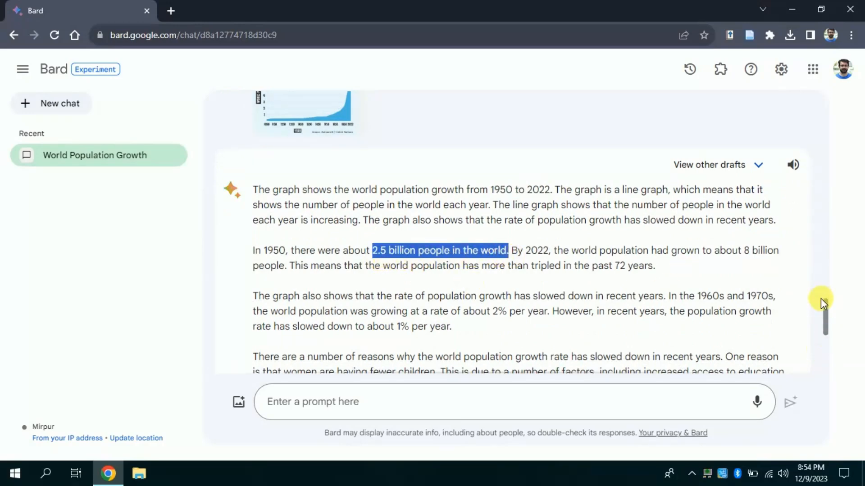
scroll("down", 3)
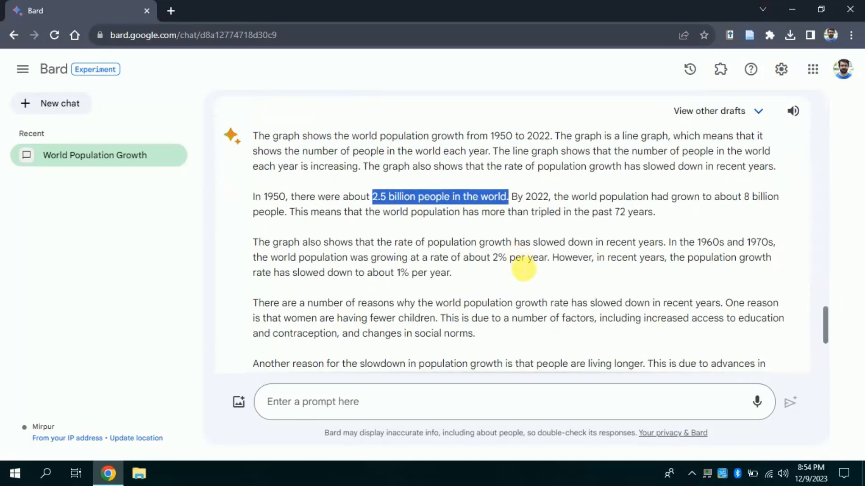
mouse_move(603, 259)
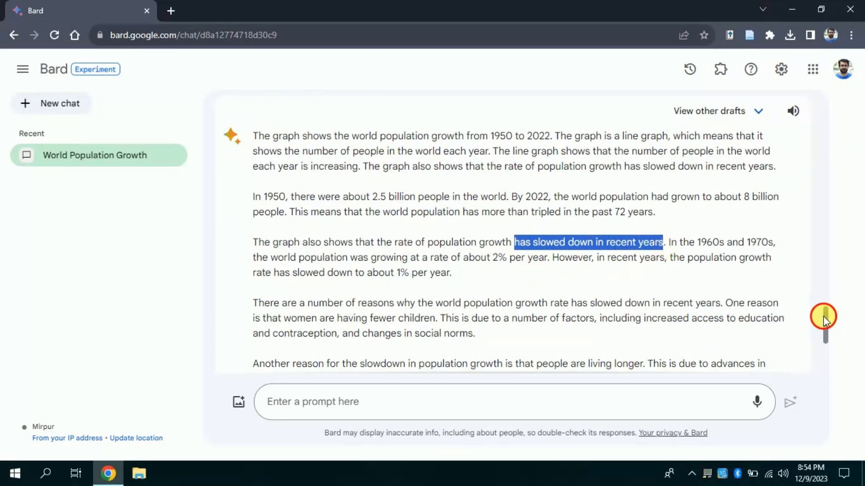
scroll("down", 3)
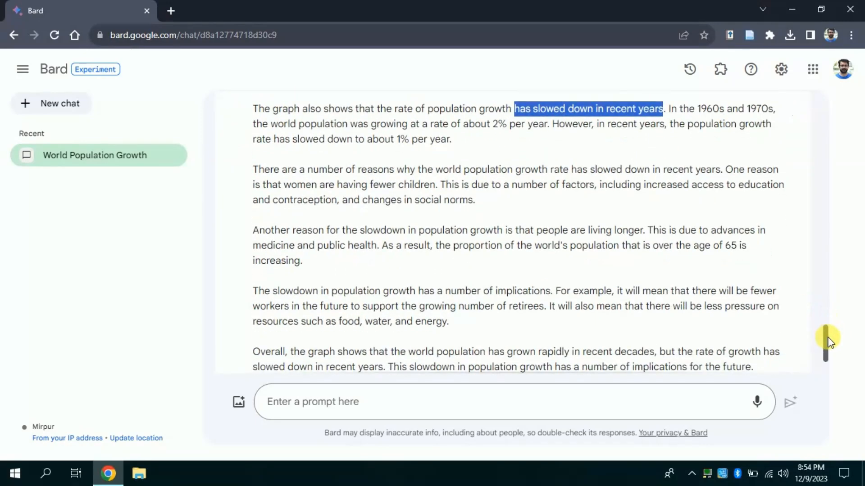
scroll("down", 3)
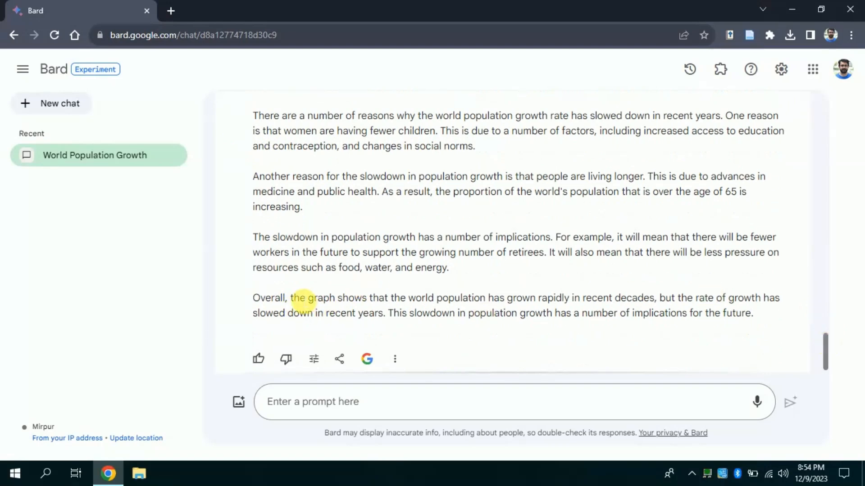
left_click_drag(290, 298, 568, 298)
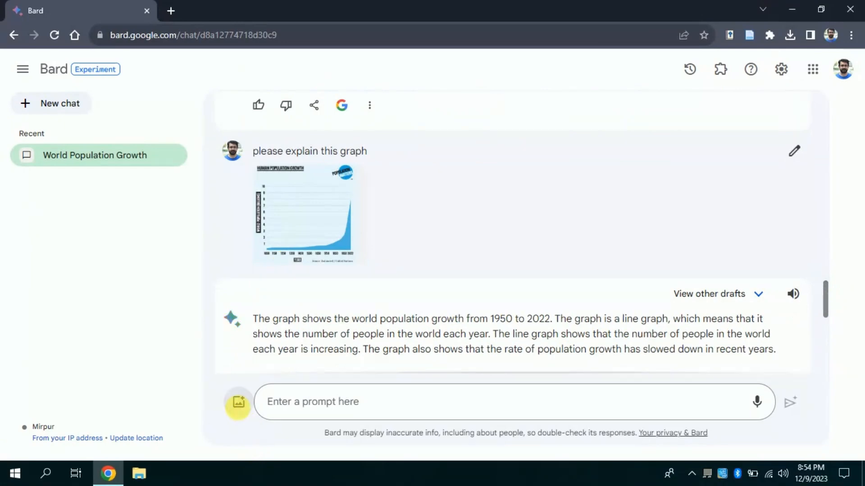
Attach the 1234 table image and send a 'please explain' prompt about the table.
left_click(238, 402)
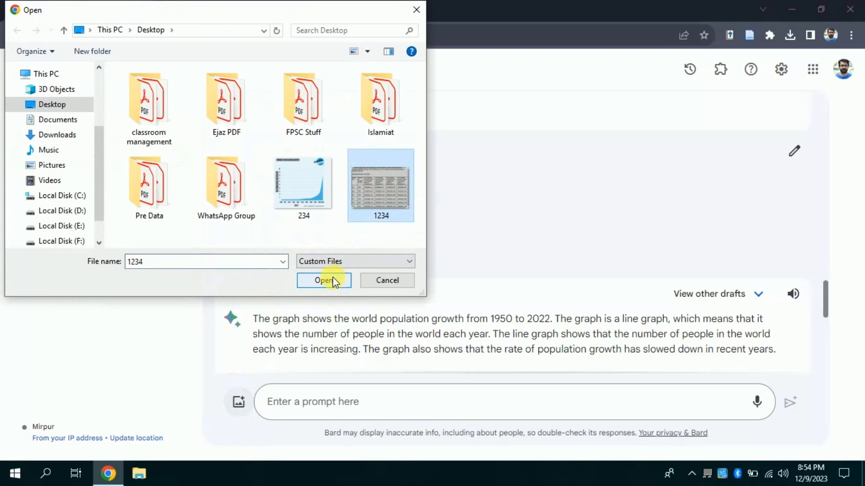
left_click(323, 280)
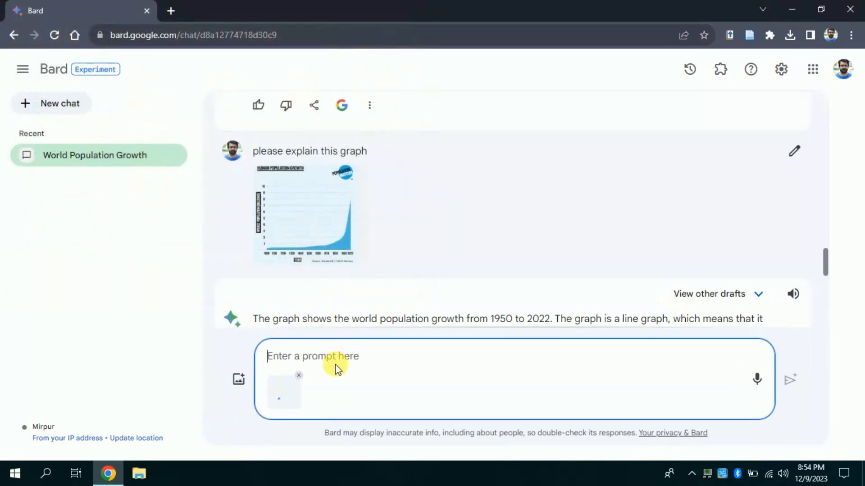
type("p")
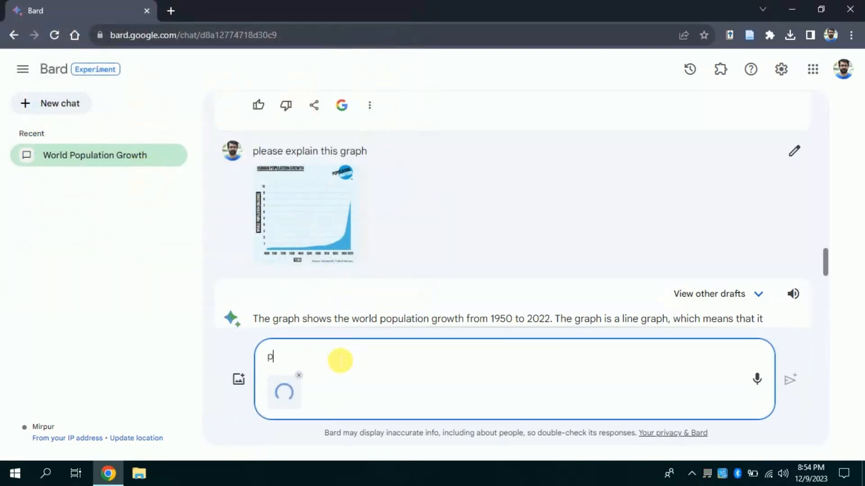
type("please explain the provided tabl")
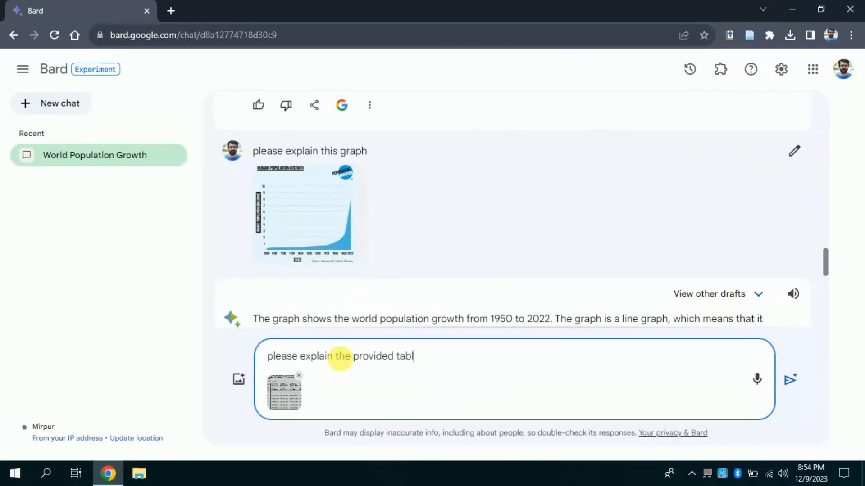
left_click(791, 379)
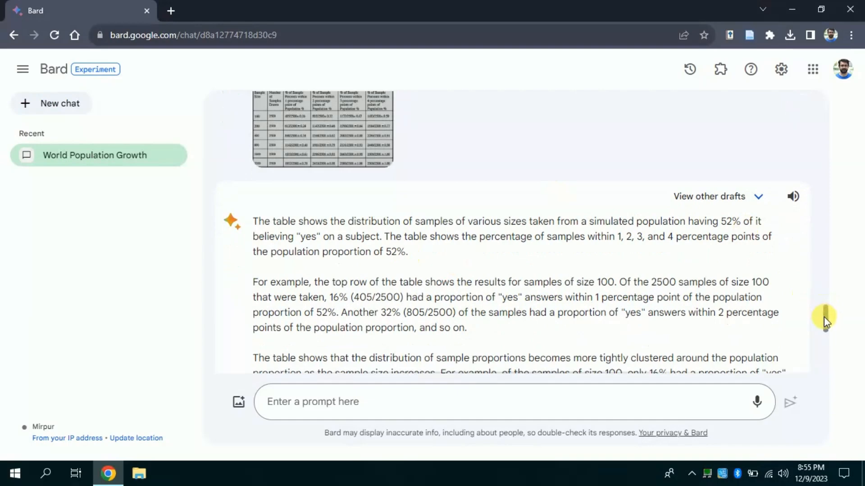
Scroll through Bard's explanation of sample proportions around 52%, then switch tabs.
scroll("down", 3)
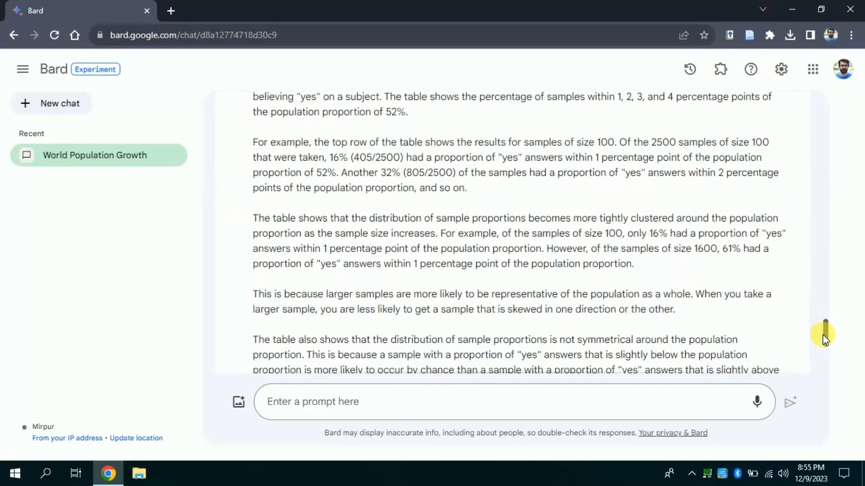
scroll("down", 3)
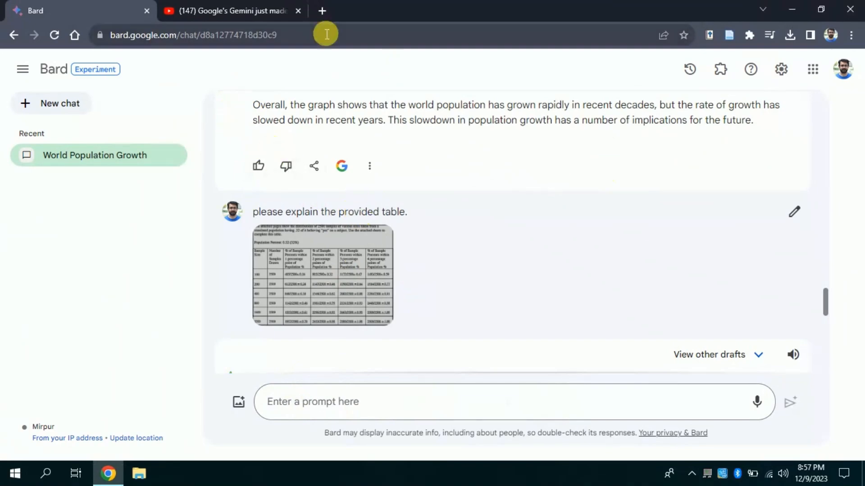
left_click(227, 10)
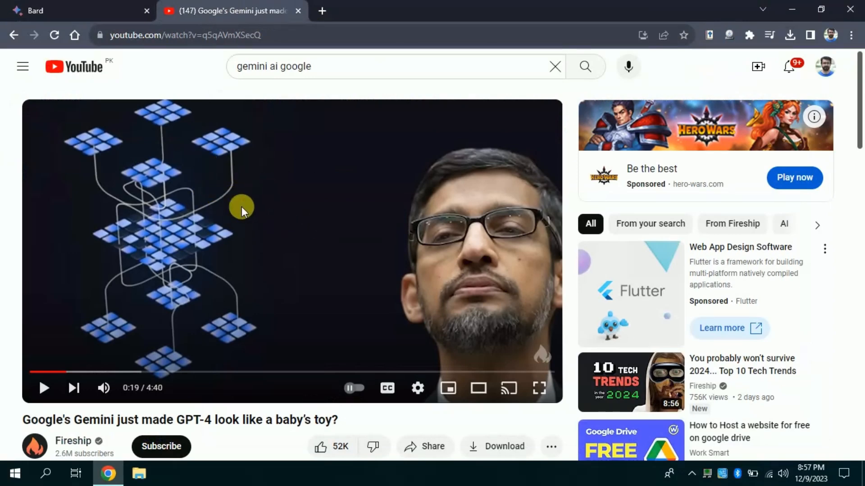
mouse_move(45, 388)
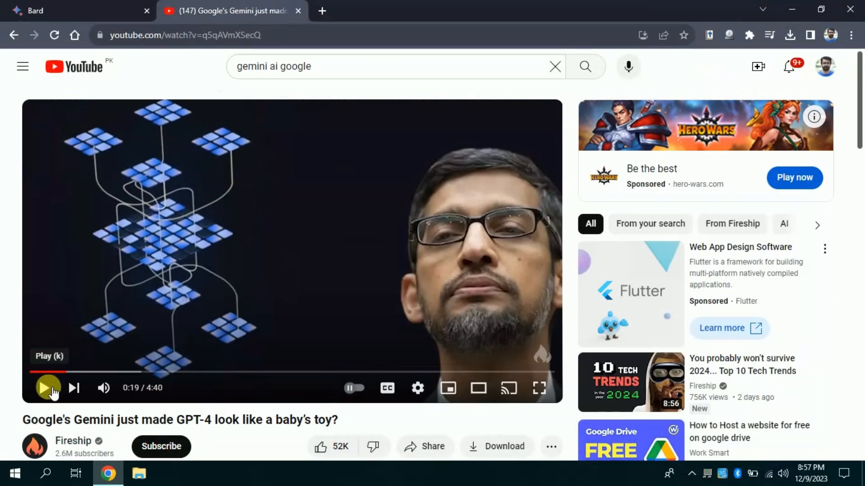
Briefly play the Gemini video, then ask Bard what the video link is about.
left_click(45, 389)
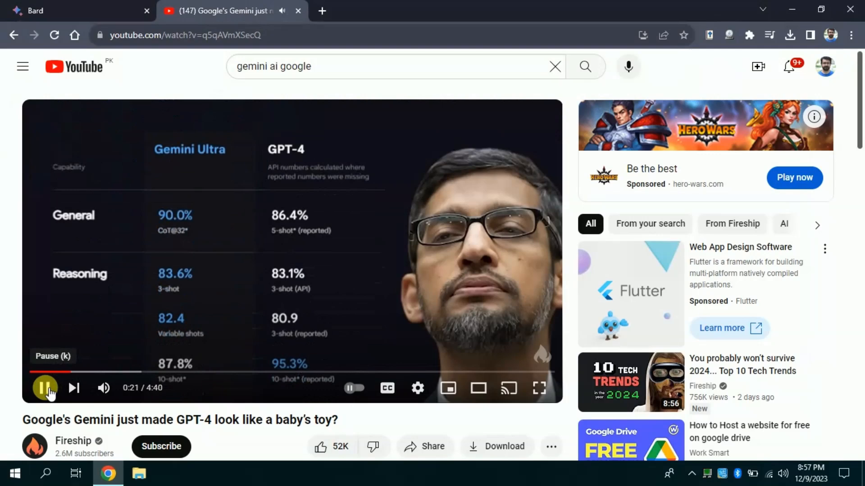
left_click(44, 388)
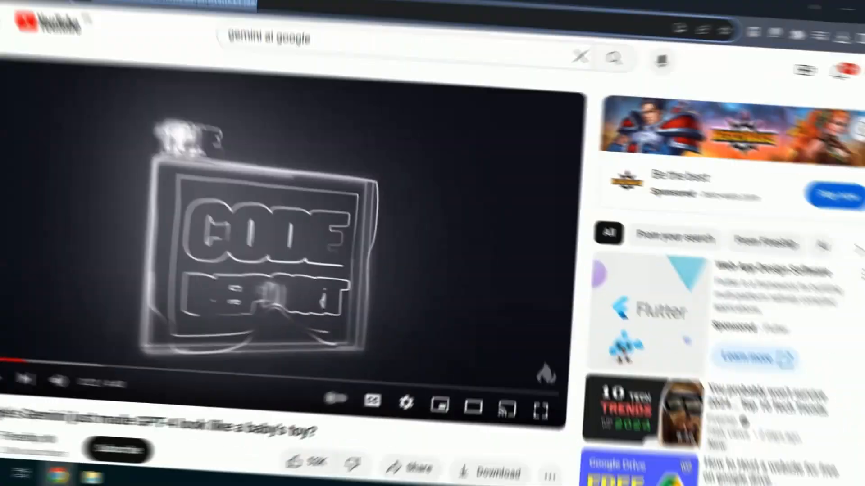
left_click(31, 10)
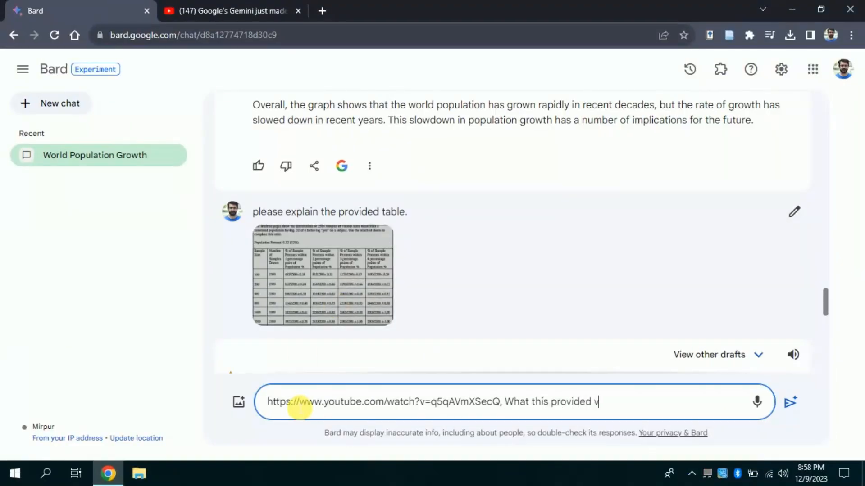
type("ideo link is a")
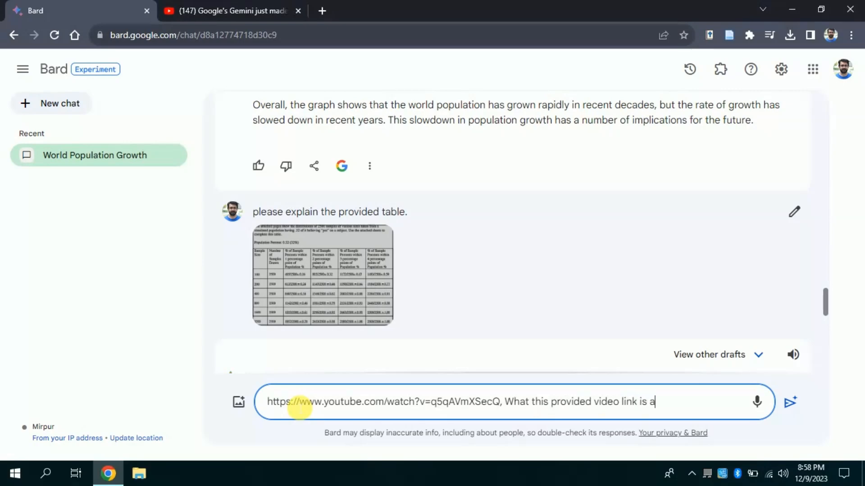
left_click(790, 402)
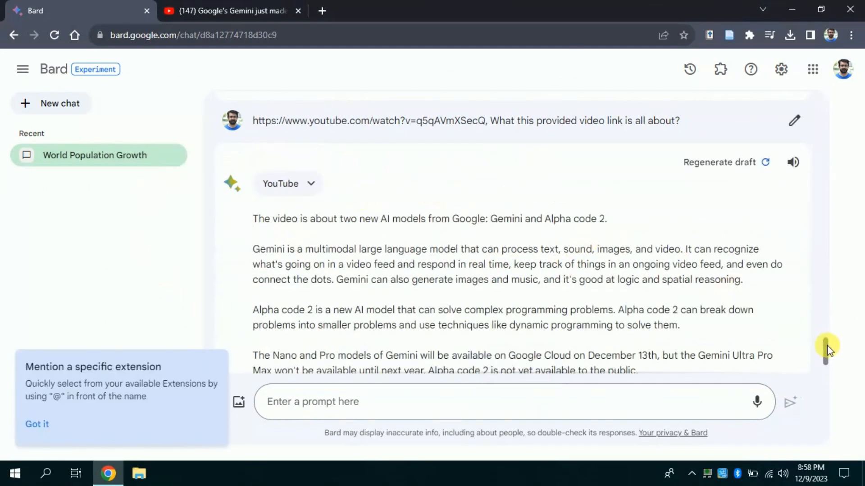
Read Bard's video summary, highlighting 'Gemini and Alpha code 2'.
scroll("down", 3)
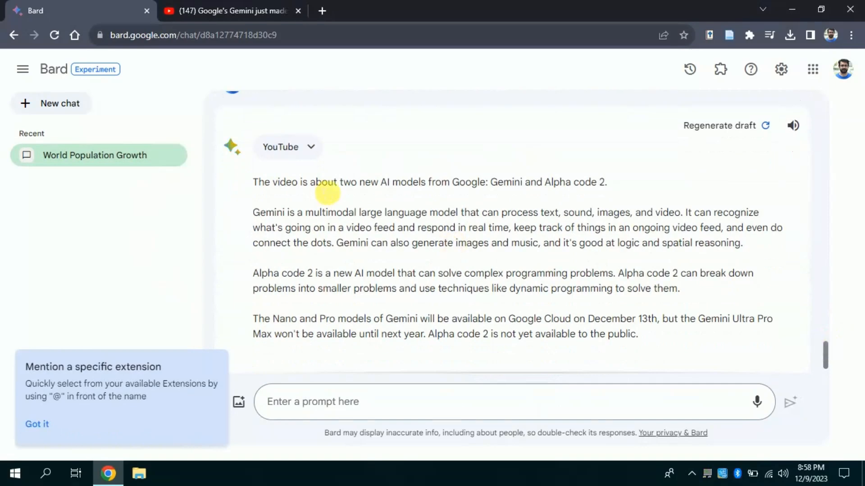
left_click_drag(337, 182, 484, 182)
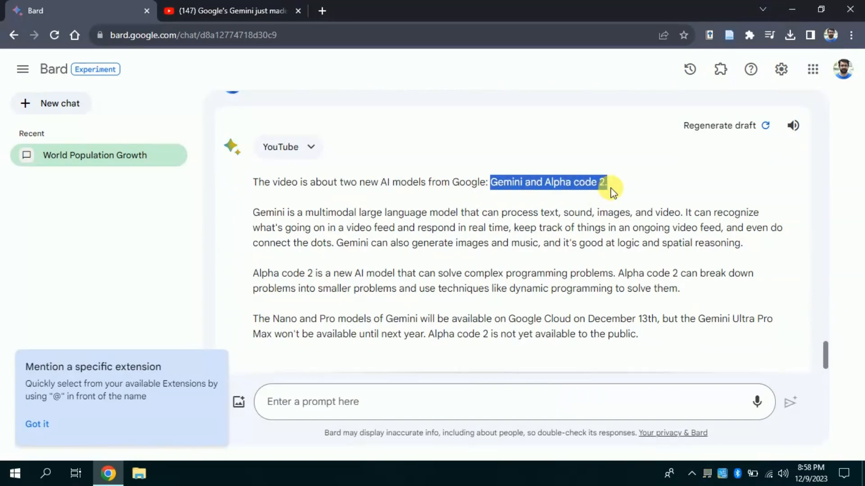
scroll("down", 3)
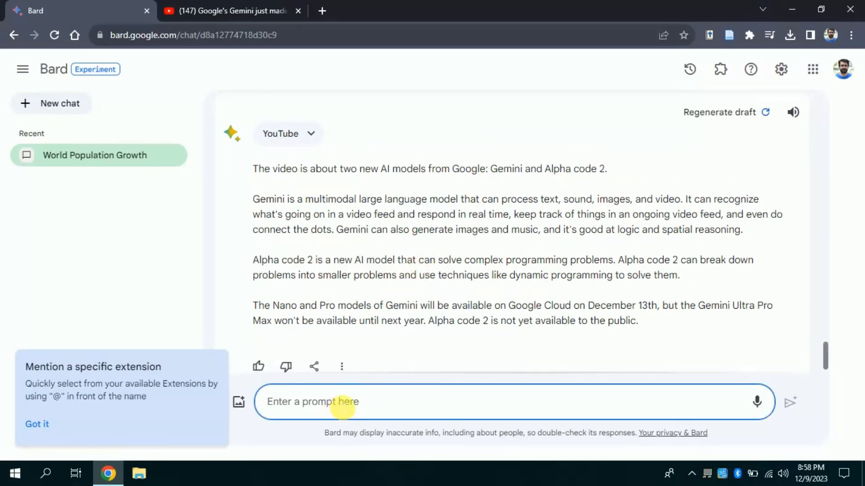
Ask 'What are the major takeaways' and highlight the Gemini-outperforms-GPT-4 bullet.
type("What are the major")
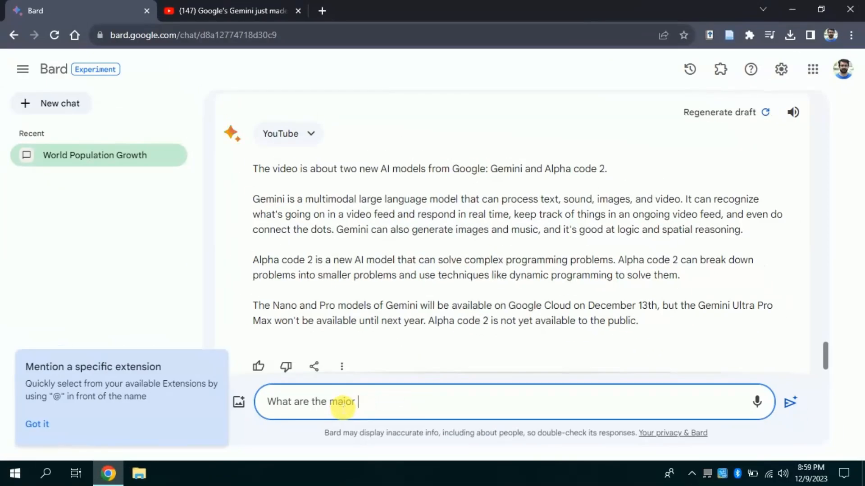
type("takeaways")
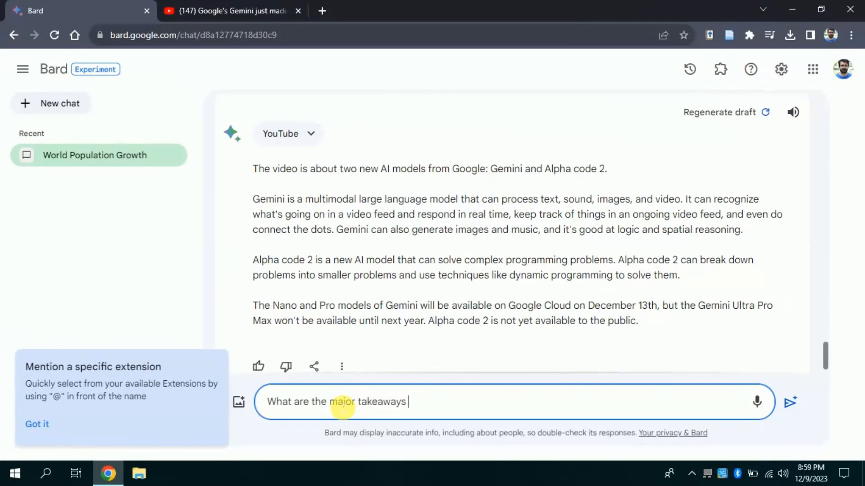
left_click(790, 402)
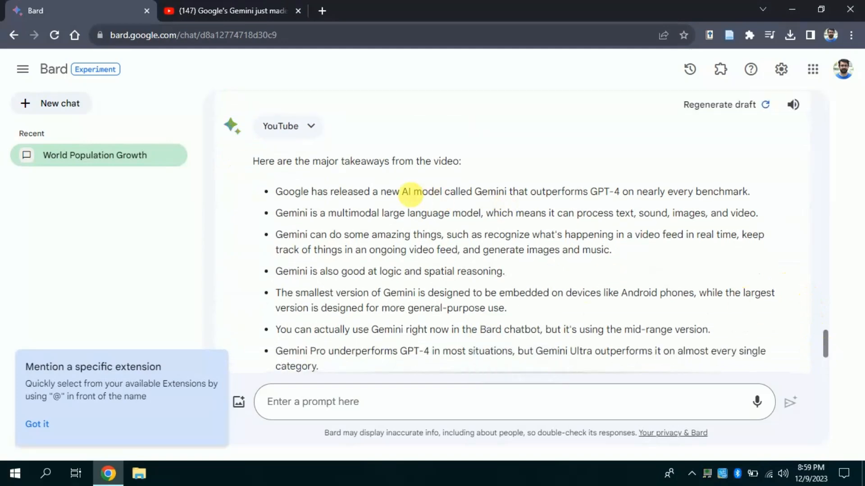
left_click_drag(373, 191, 607, 191)
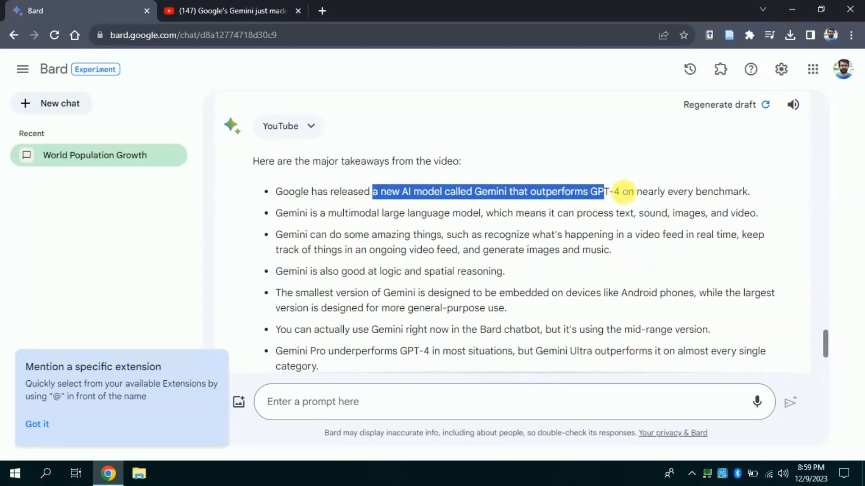